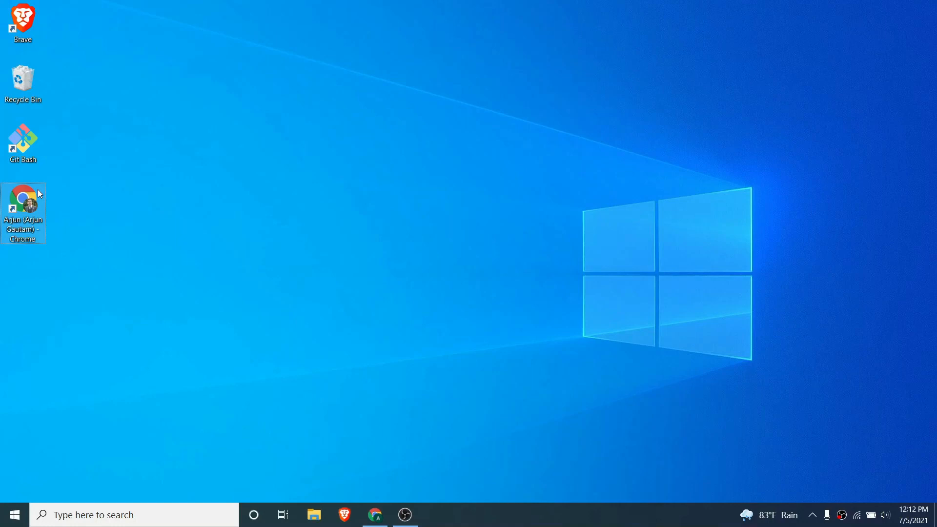
- Launch Google Chrome from its desktop shortcut
{"action": "double_click", "coordinate": [22, 213]}
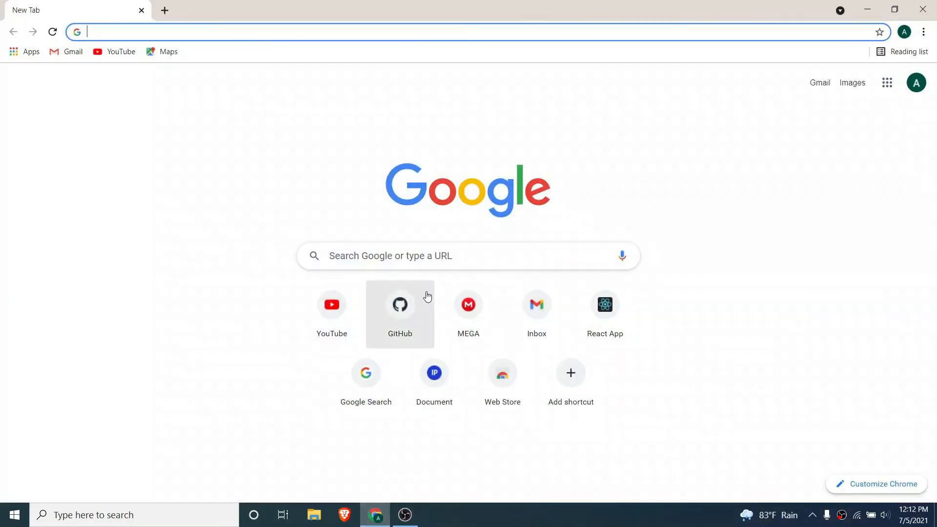
- Download the IntelliJ IDEA Community .exe installer from the JetBrains download page
{"action": "type", "text": "dw"}
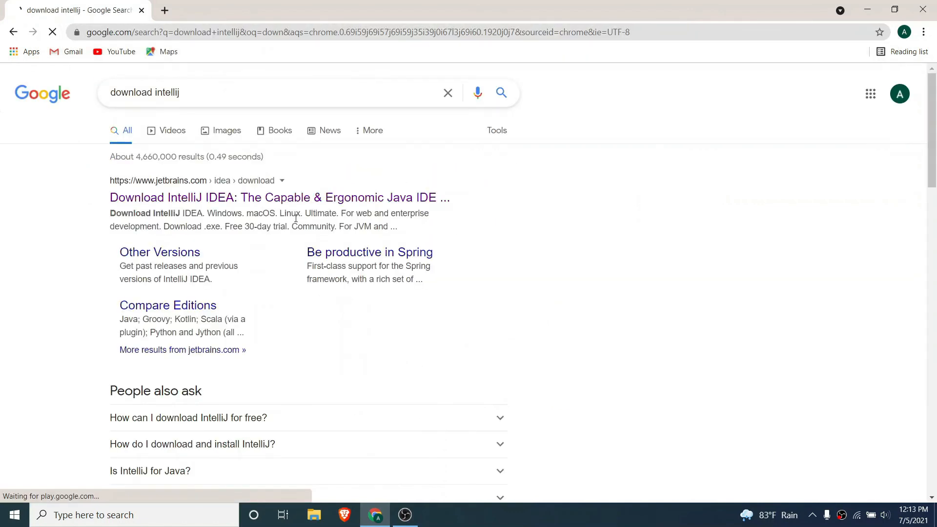
{"action": "left_click", "coordinate": [279, 197]}
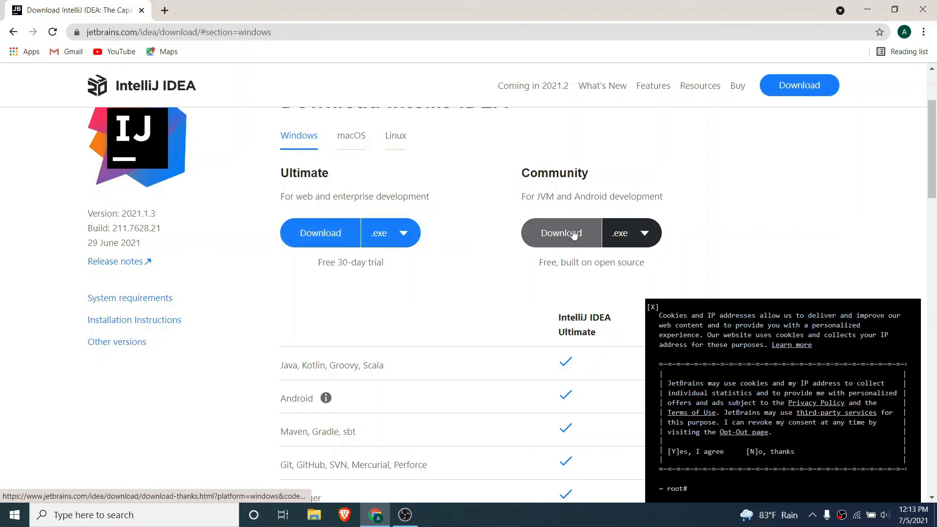
{"action": "left_click", "coordinate": [561, 233]}
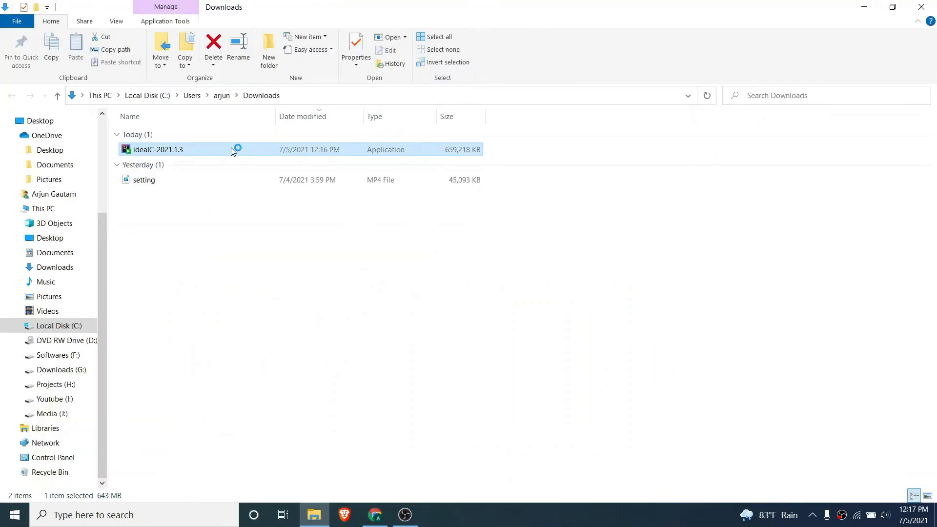
- Run ideaIC-2021.1.3 with the default destination folder and options, then finish setup
{"action": "double_click", "coordinate": [158, 149]}
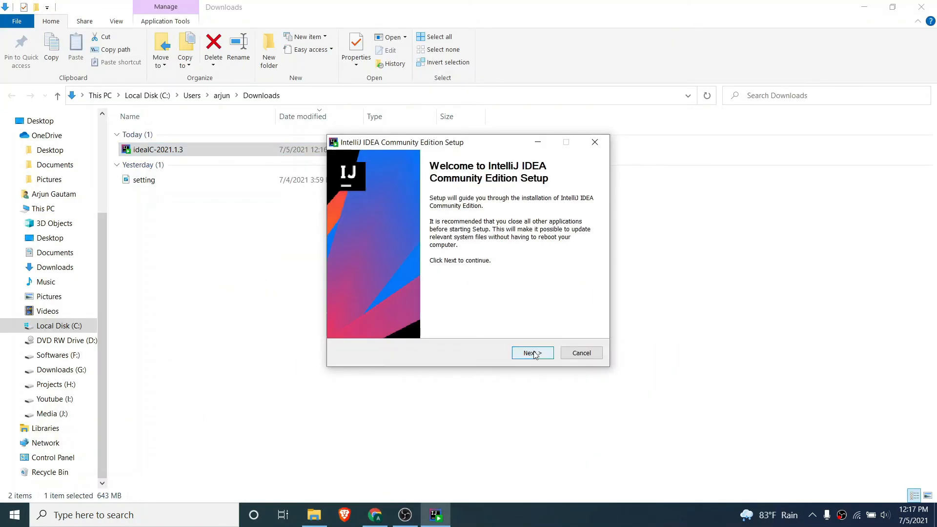
{"action": "left_click", "coordinate": [530, 352]}
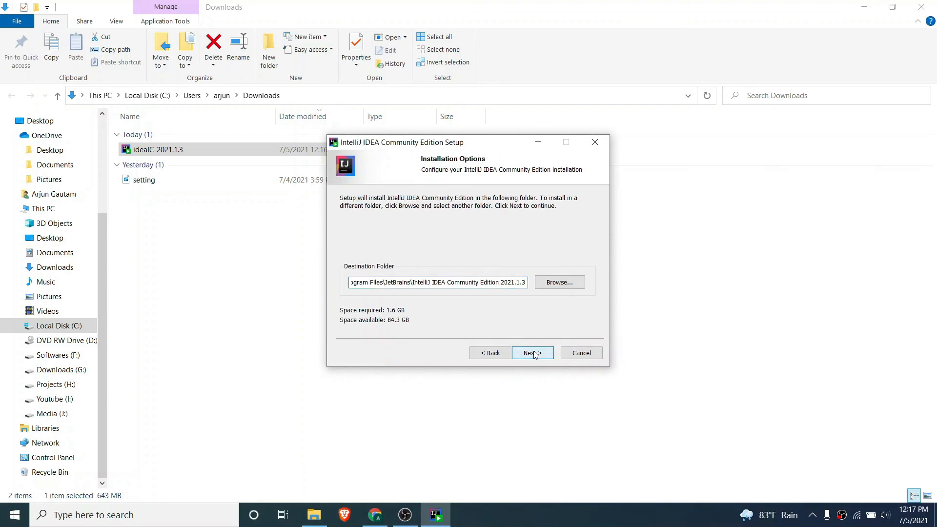
{"action": "left_click", "coordinate": [528, 353]}
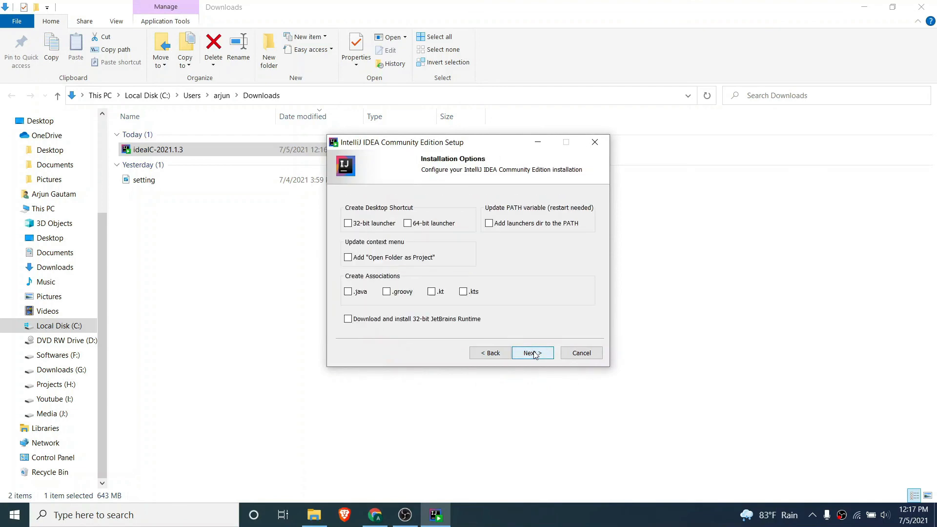
{"action": "left_click", "coordinate": [531, 352]}
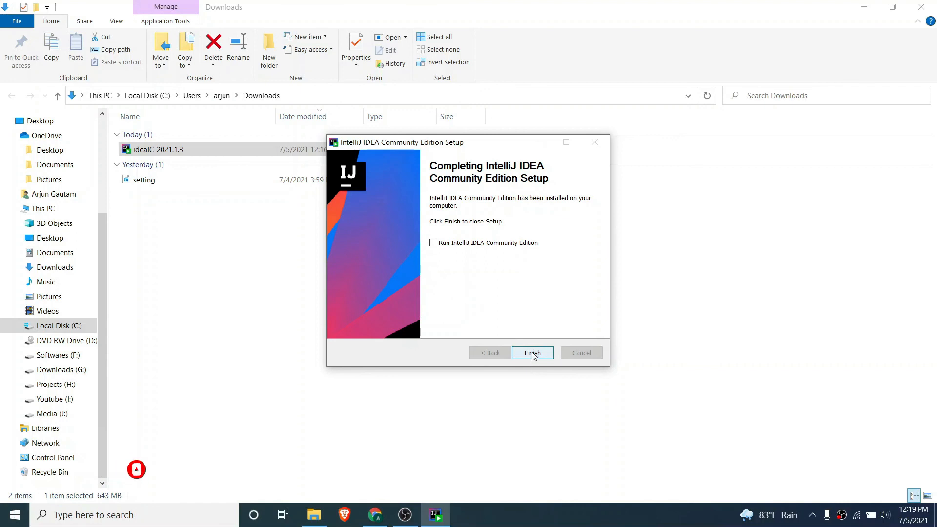
{"action": "left_click", "coordinate": [532, 352]}
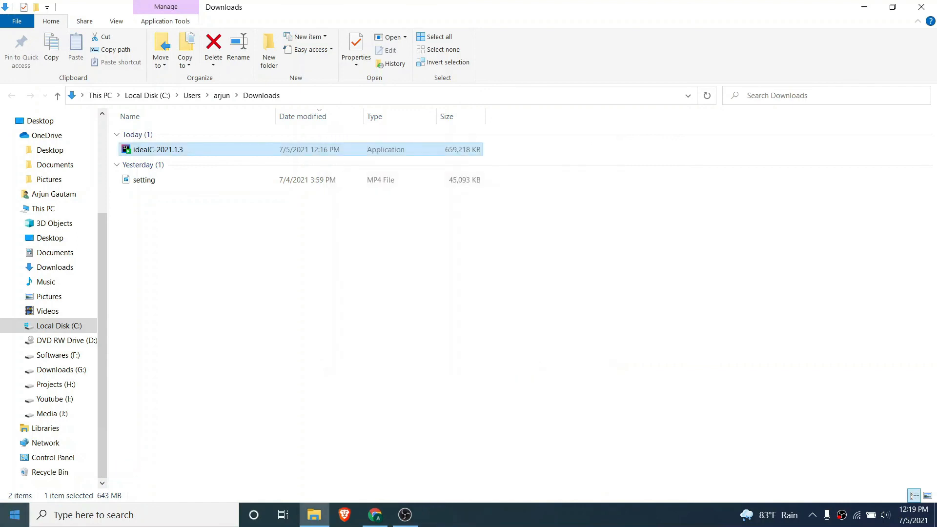
- Launch IntelliJ IDEA Community Edition from Start search 'in', choosing not to import settings
{"action": "left_click", "coordinate": [12, 514]}
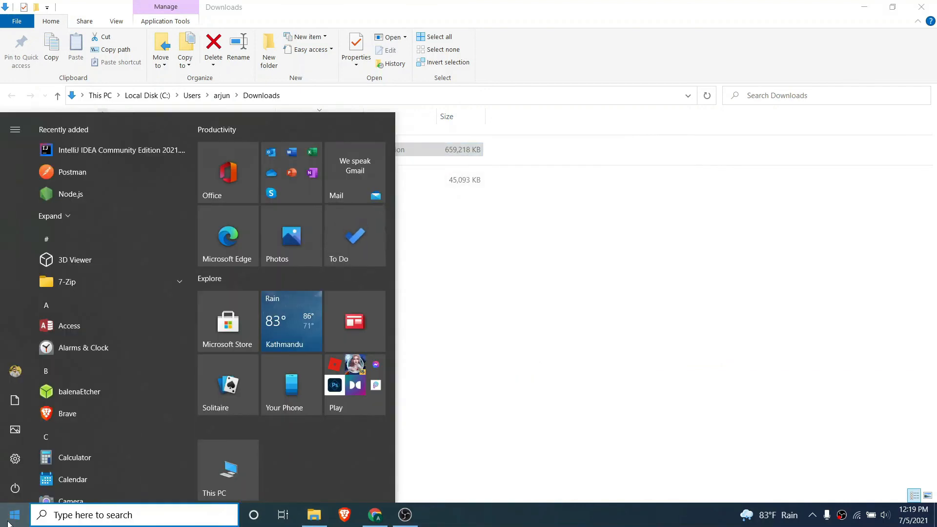
{"action": "type", "text": "in"}
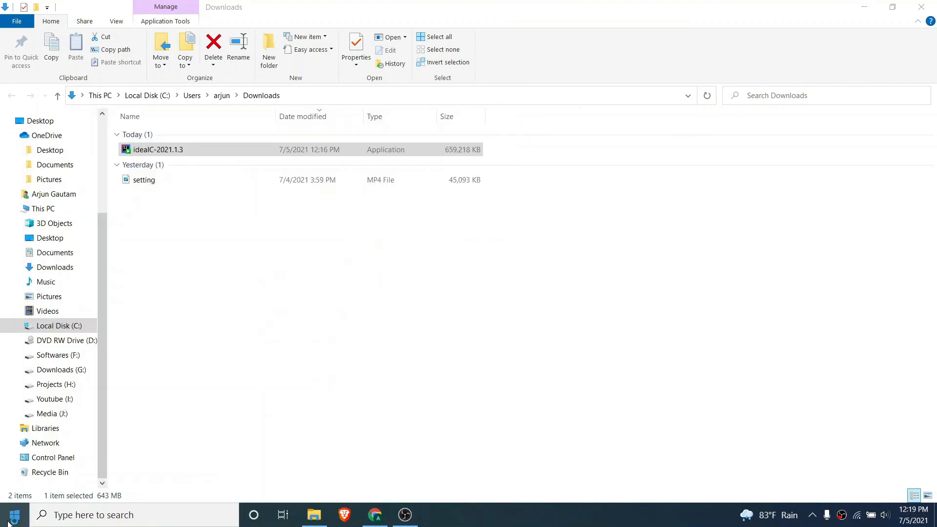
{"action": "double_click", "coordinate": [158, 149]}
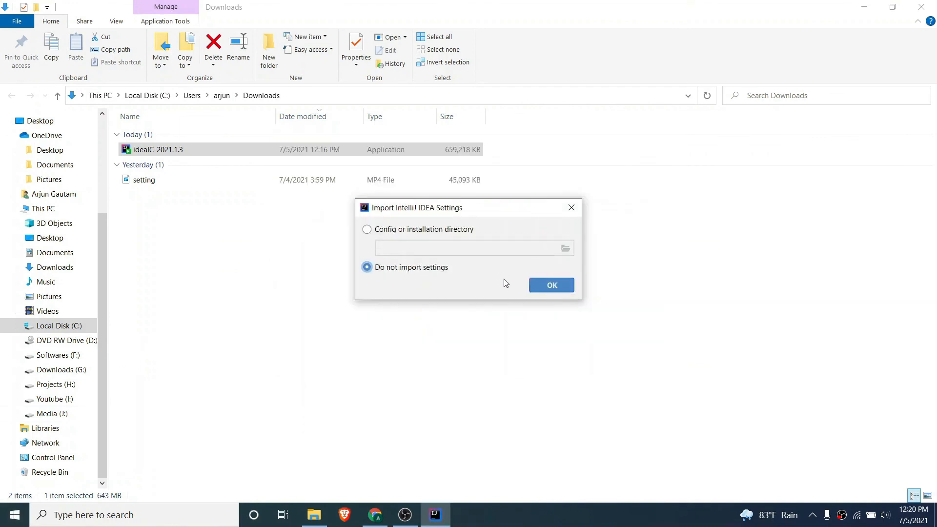
{"action": "left_click", "coordinate": [550, 285]}
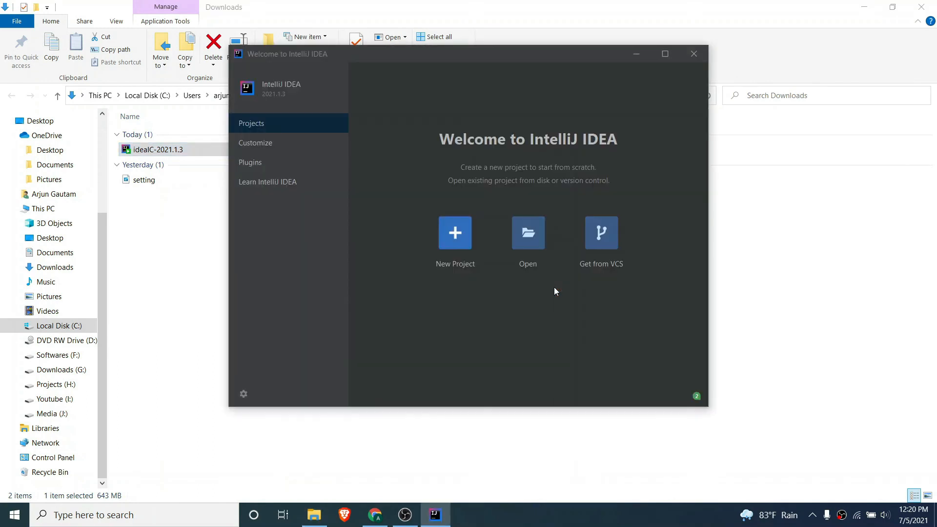
{"action": "mouse_move", "coordinate": [454, 232]}
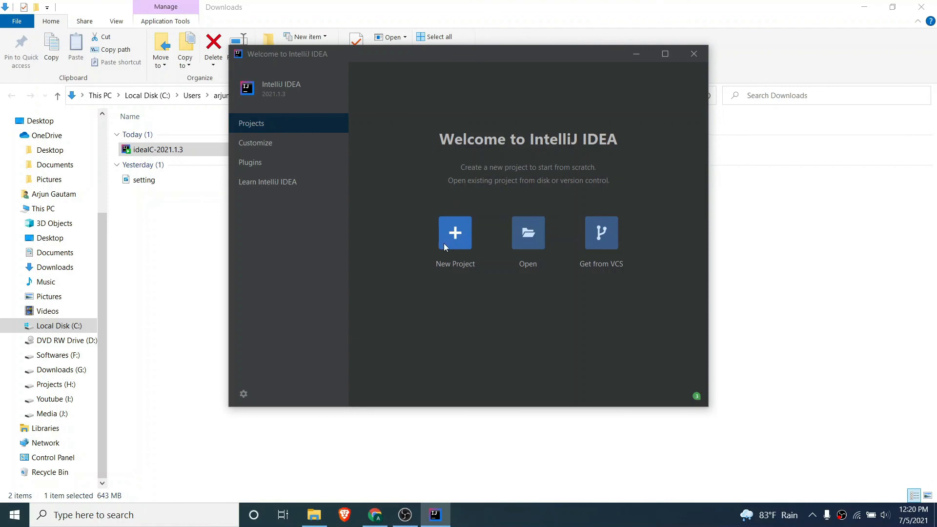
{"action": "mouse_move", "coordinate": [439, 268]}
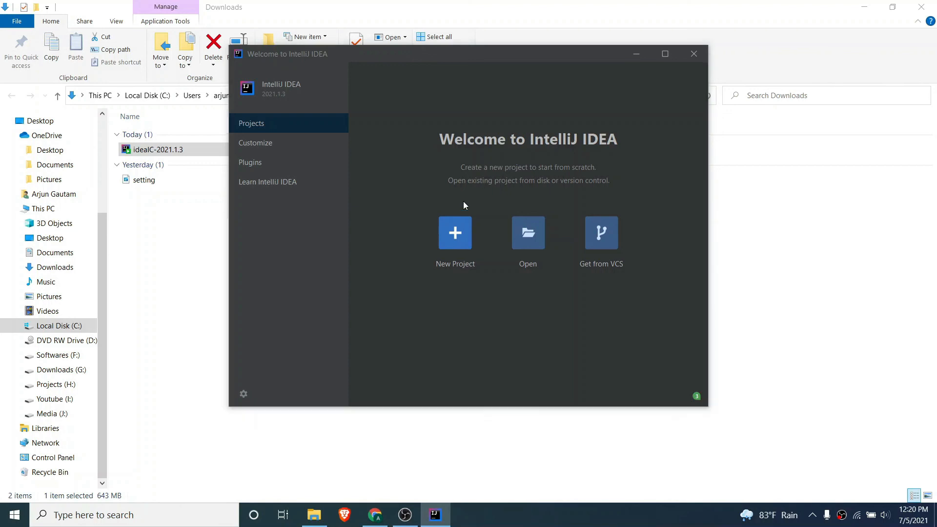
- Create a plain Java project with no frameworks, named FirstJavaProgram
{"action": "left_click", "coordinate": [454, 232]}
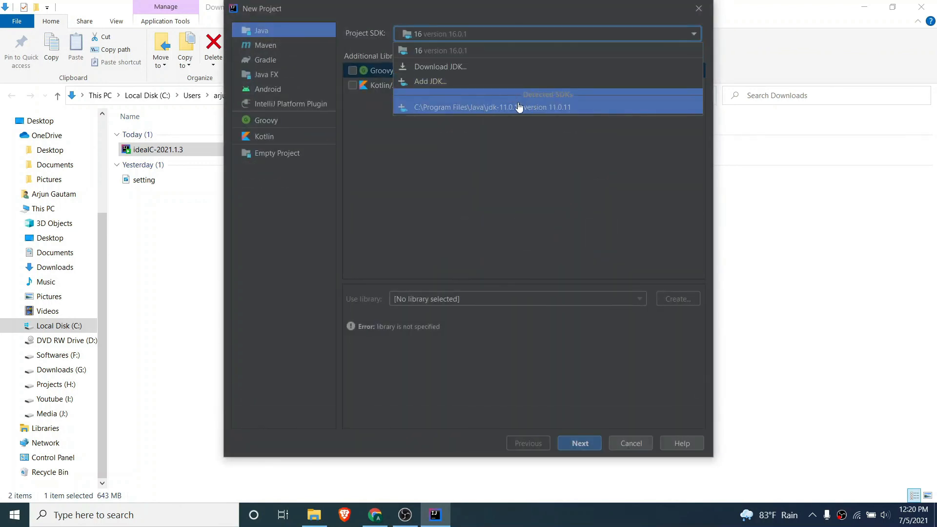
{"action": "mouse_move", "coordinate": [515, 111]}
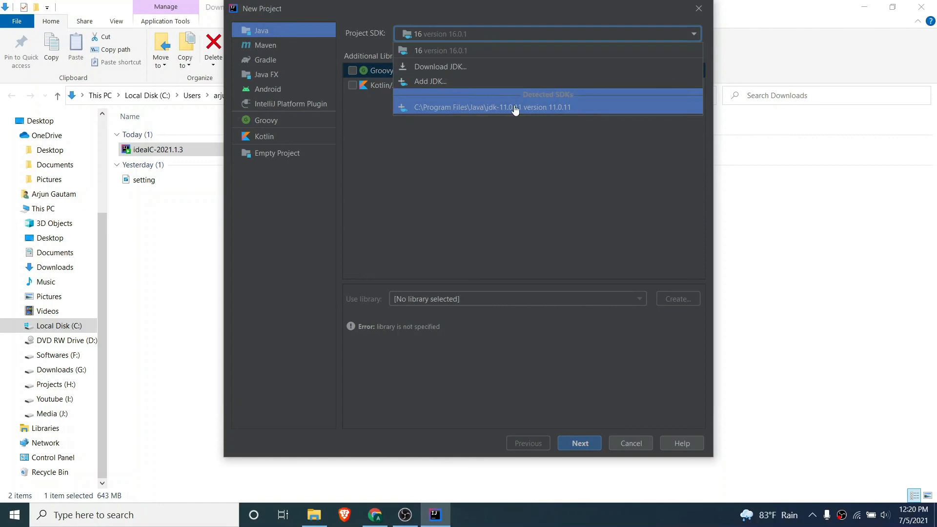
{"action": "mouse_move", "coordinate": [501, 111]}
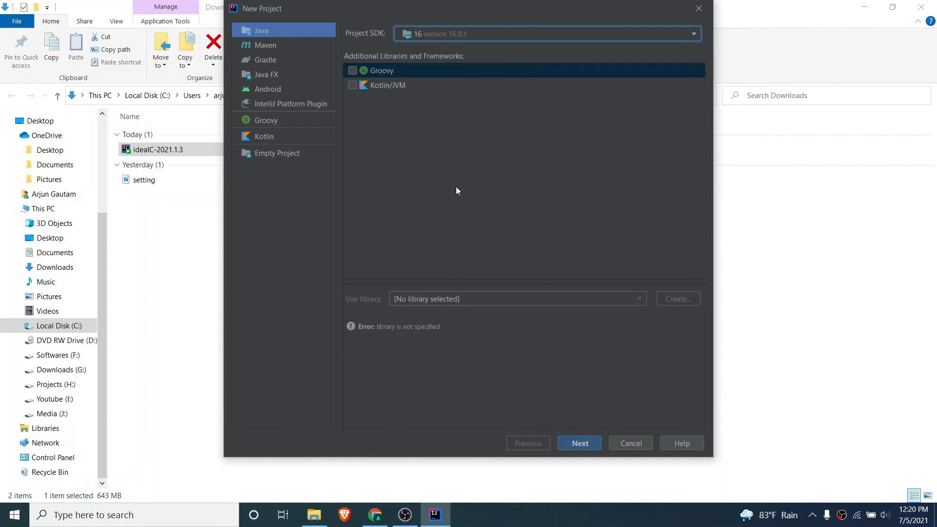
{"action": "left_click", "coordinate": [578, 443]}
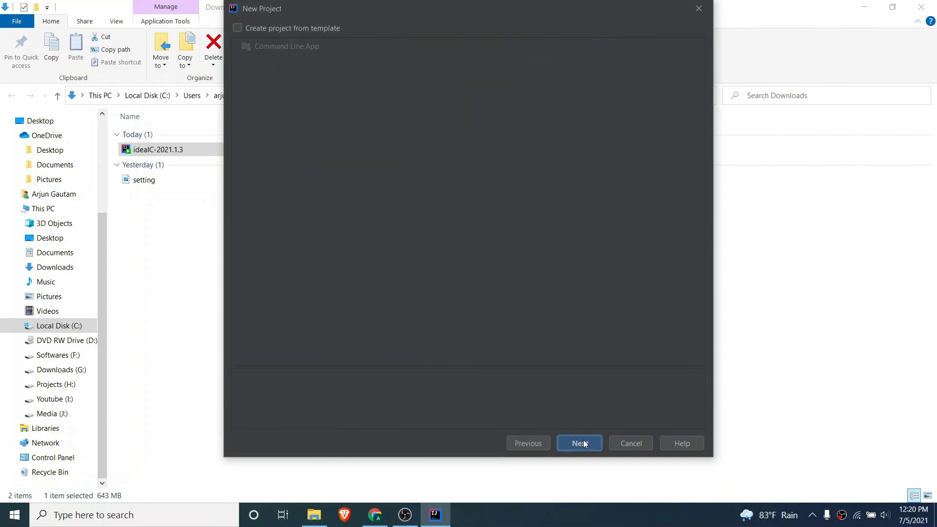
{"action": "left_click", "coordinate": [577, 442]}
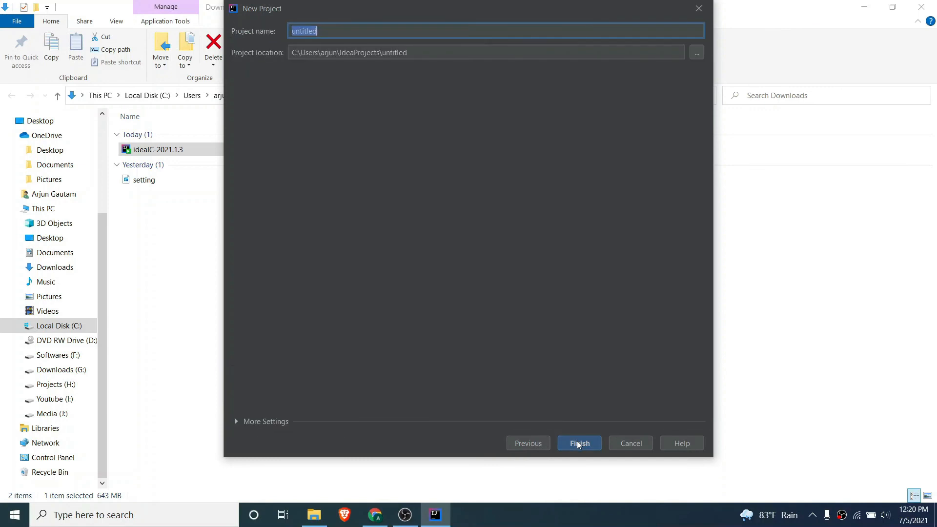
{"action": "key", "text": "Delete"}
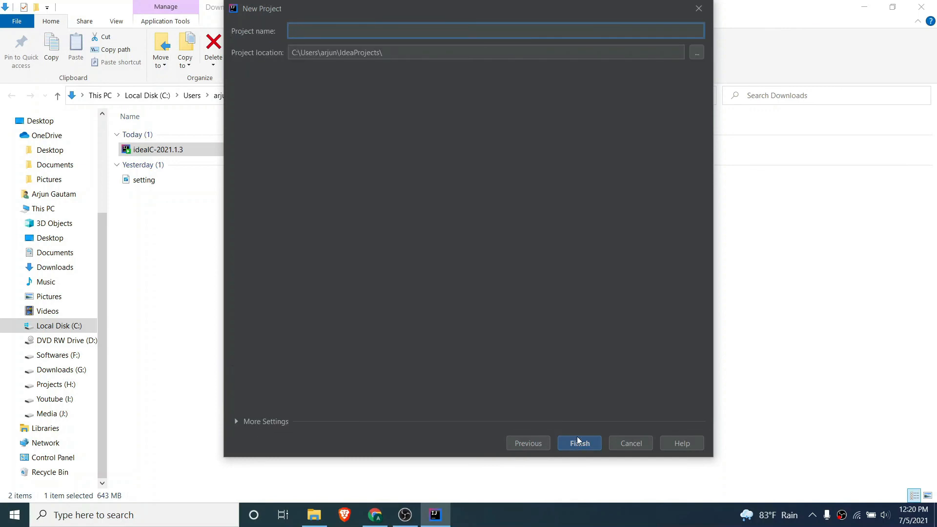
{"action": "type", "text": "First"}
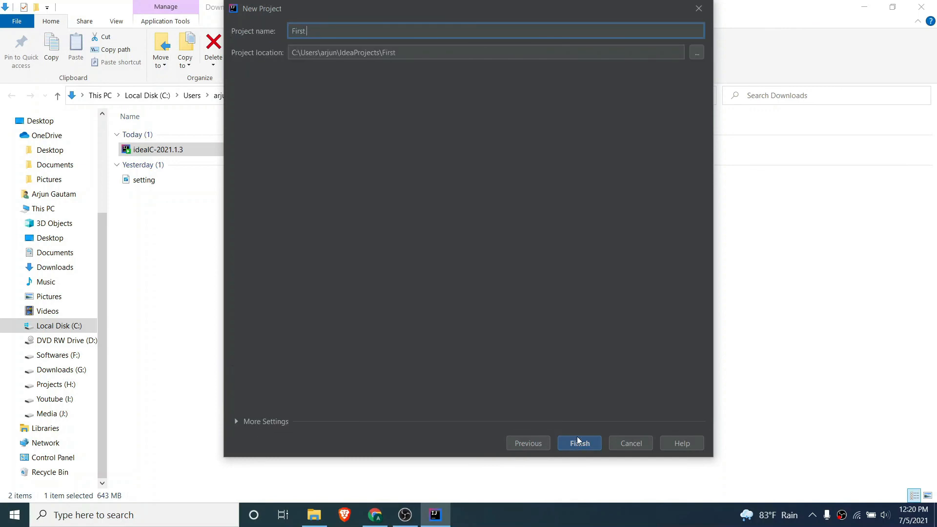
{"action": "type", "text": "JavaPrg"}
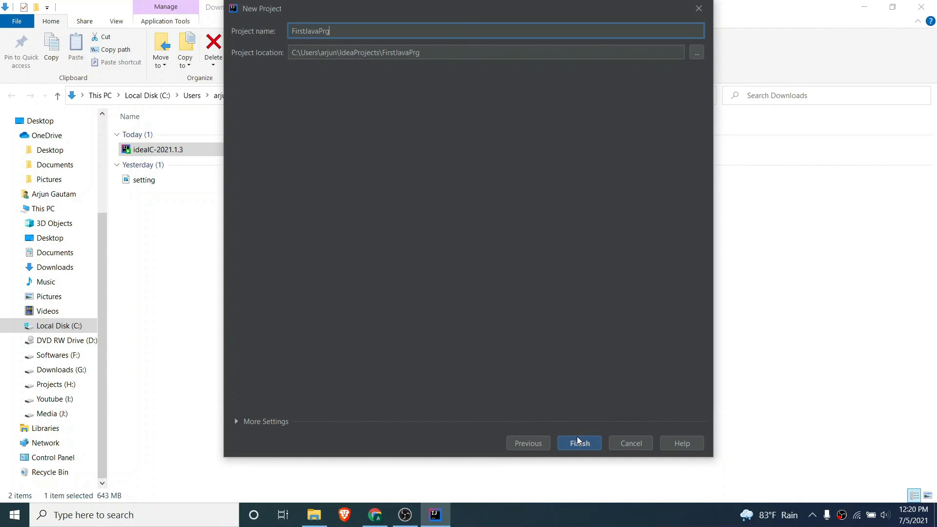
{"action": "type", "text": "ram"}
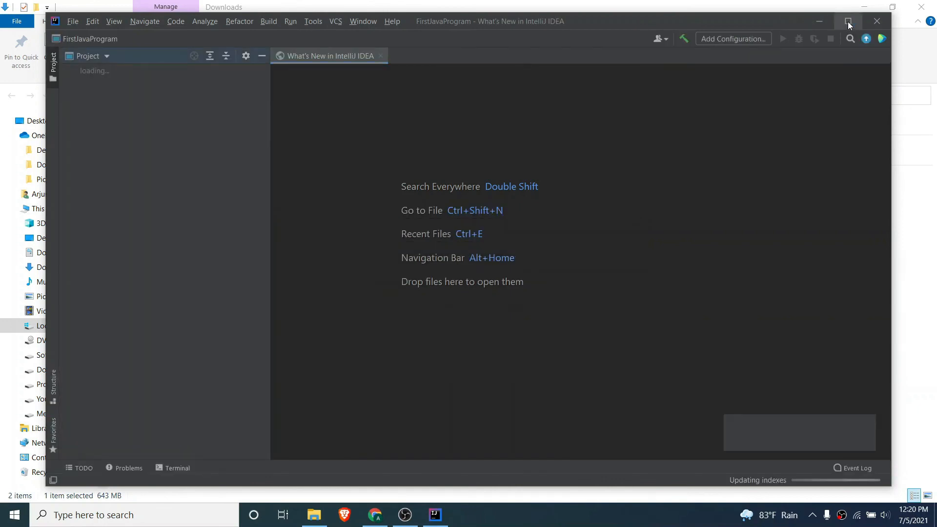
- Maximize the project window and close the What's New page and shared indexes notice
{"action": "left_click", "coordinate": [848, 21]}
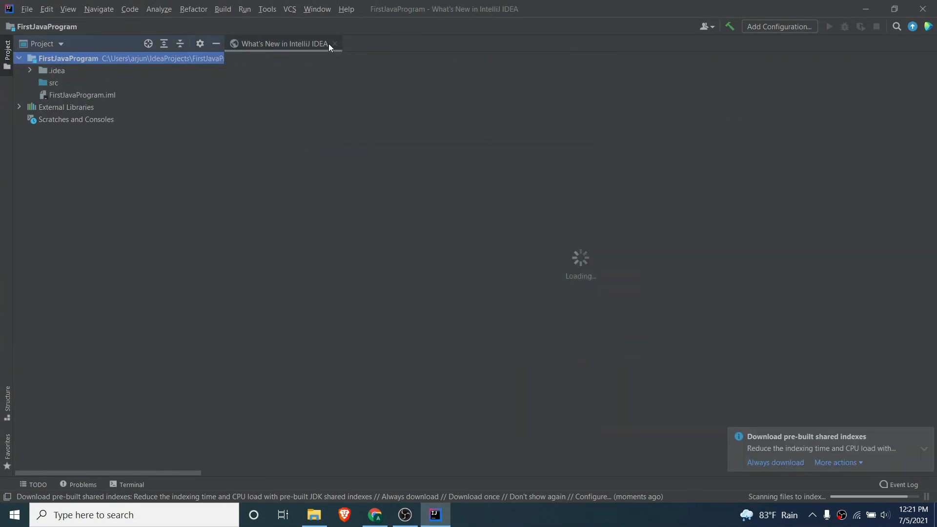
{"action": "left_click", "coordinate": [335, 43]}
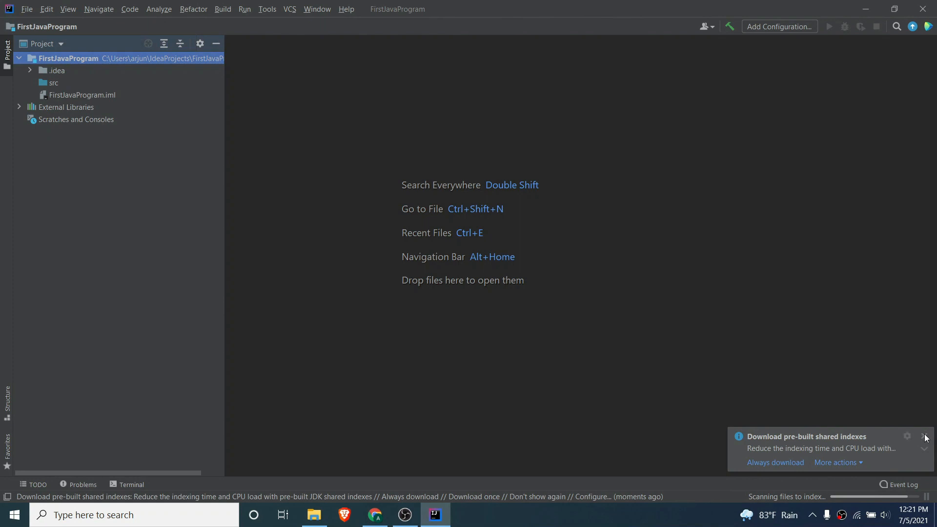
{"action": "left_click", "coordinate": [925, 436]}
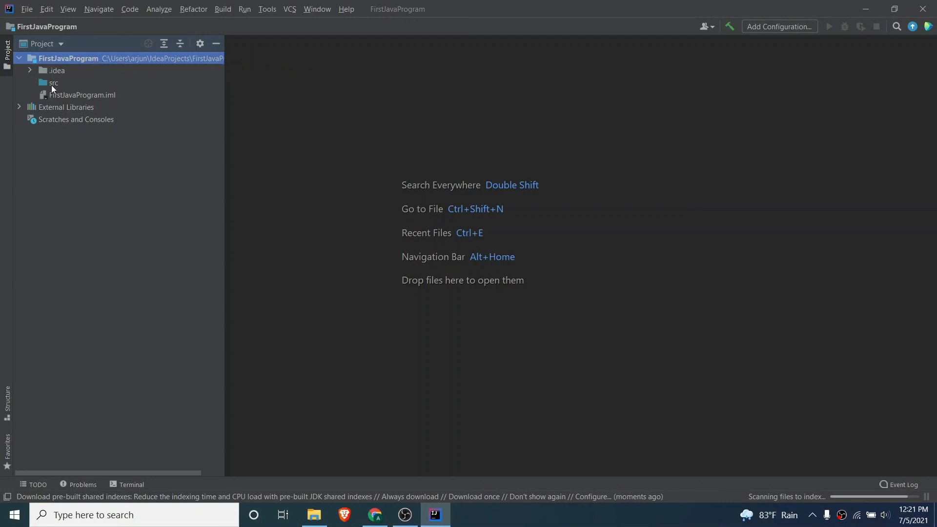
- Select the src folder and bring up its context menu
{"action": "left_click", "coordinate": [53, 82]}
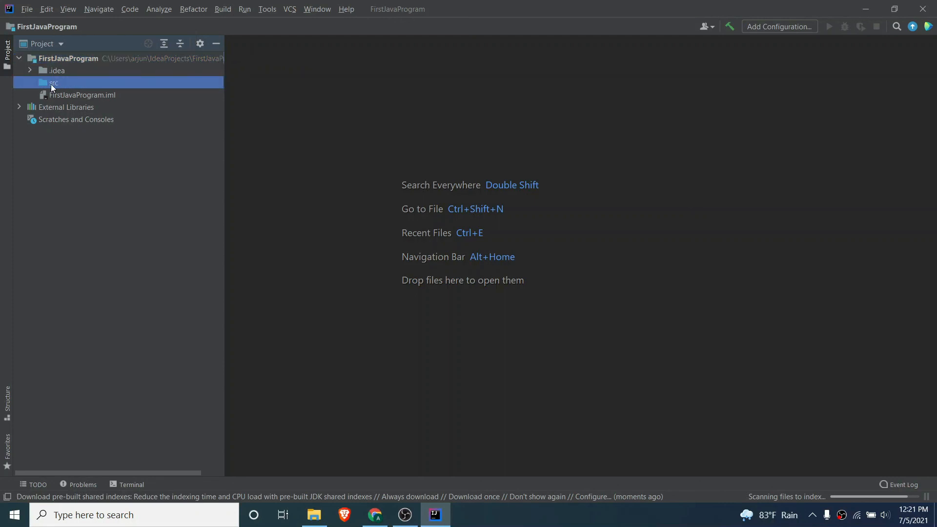
{"action": "left_click", "coordinate": [53, 82]}
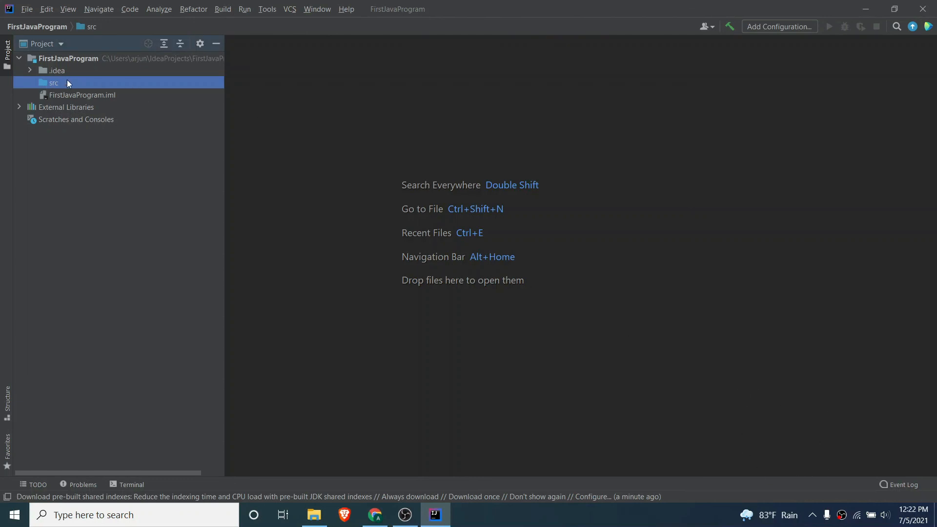
{"action": "mouse_move", "coordinate": [52, 86]}
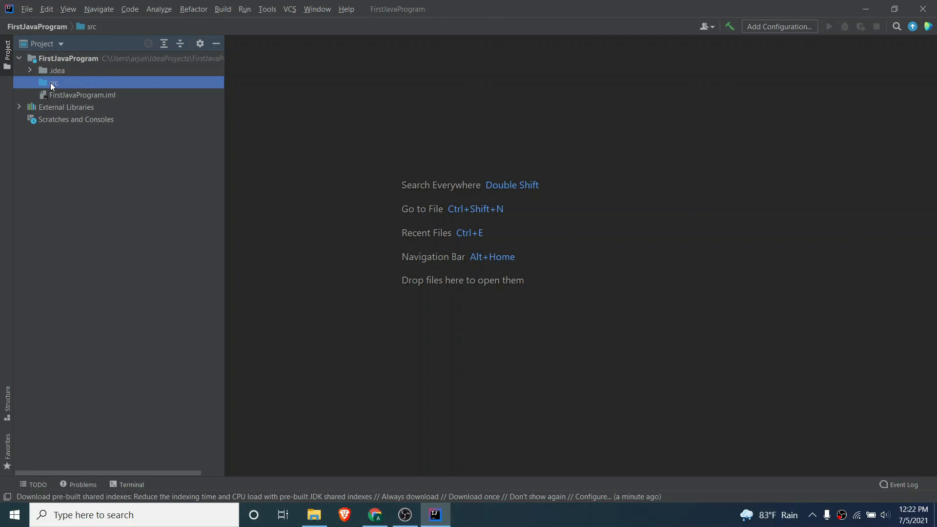
{"action": "right_click", "coordinate": [51, 83]}
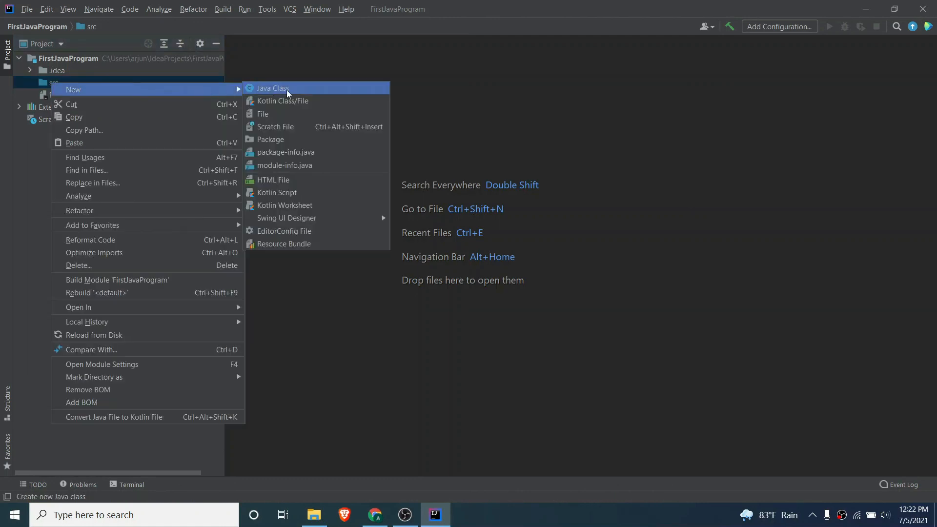
- Create a new Java class named Hello in src
{"action": "left_click", "coordinate": [272, 88]}
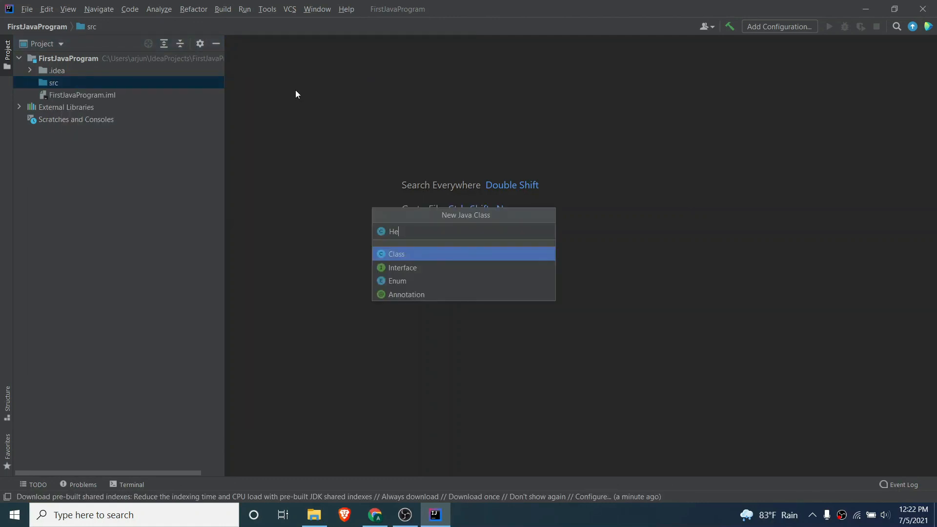
{"action": "key", "text": "Escape"}
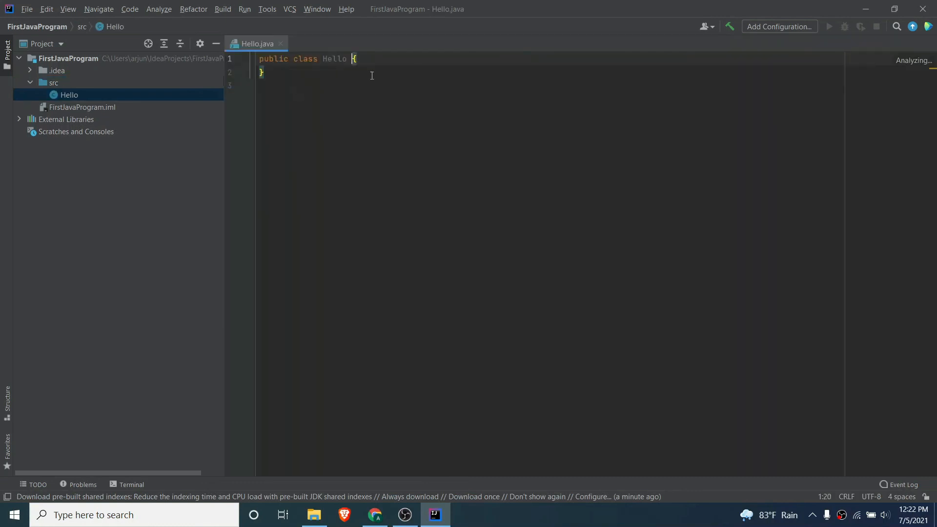
{"action": "type", "text": "m"}
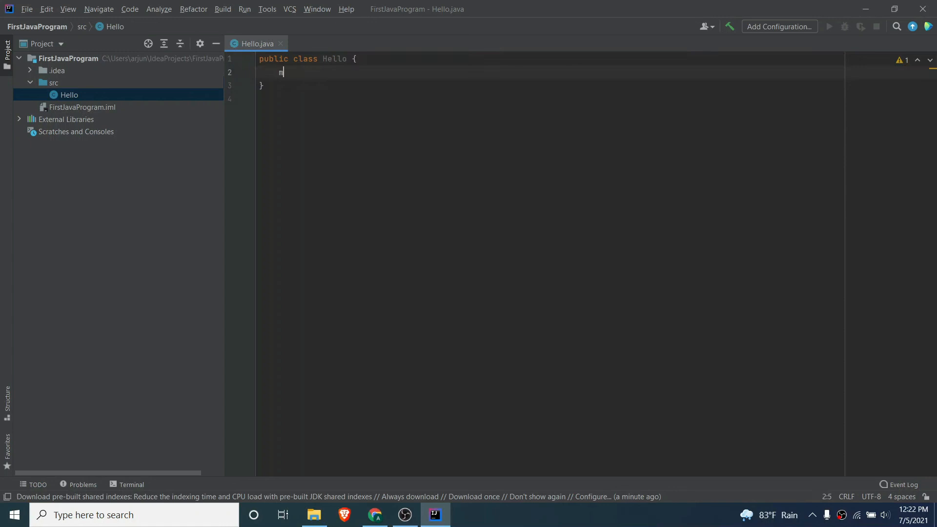
- Add a main method with a println of "Hello This is Arjun Codes" using the main and sout templates
{"action": "type", "text": "ain(String[] args) {"}
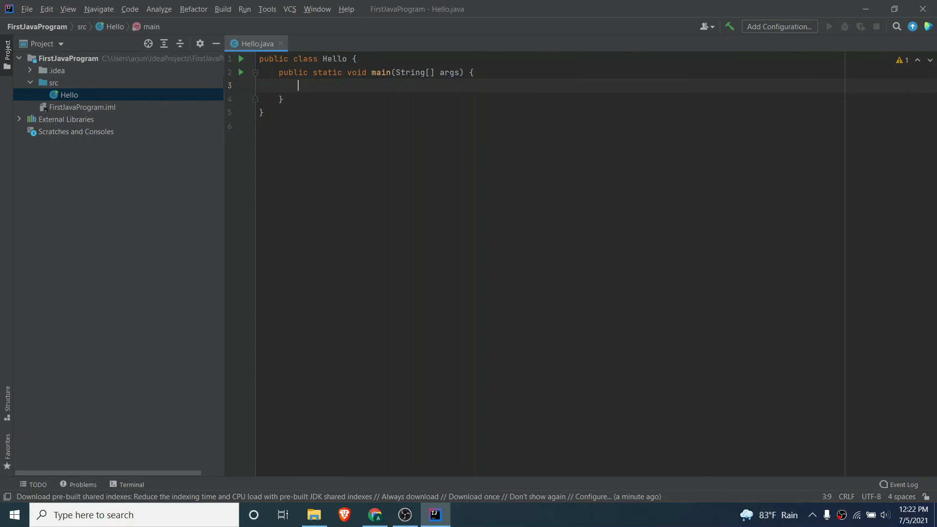
{"action": "type", "text": "sout"}
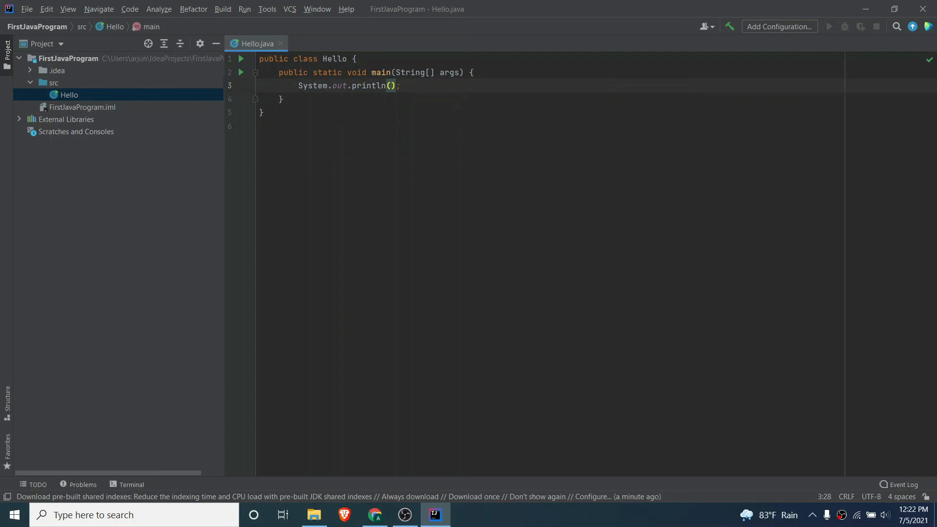
{"action": "type", "text": "\""}
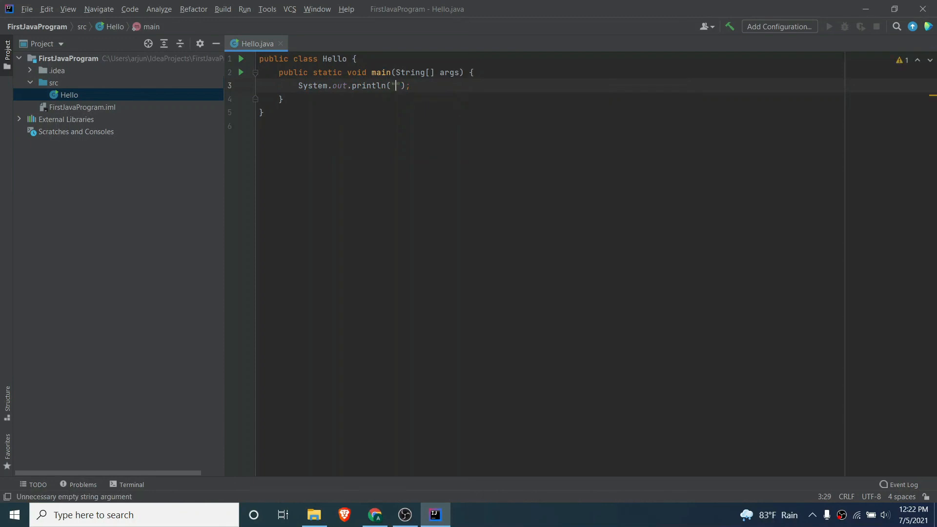
{"action": "type", "text": "Helo"}
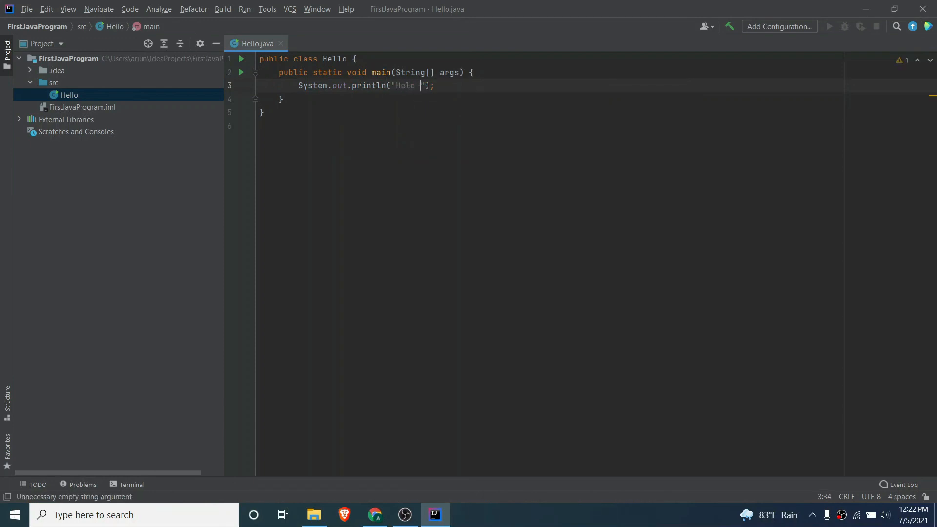
{"action": "type", "text": "This is Arjun"}
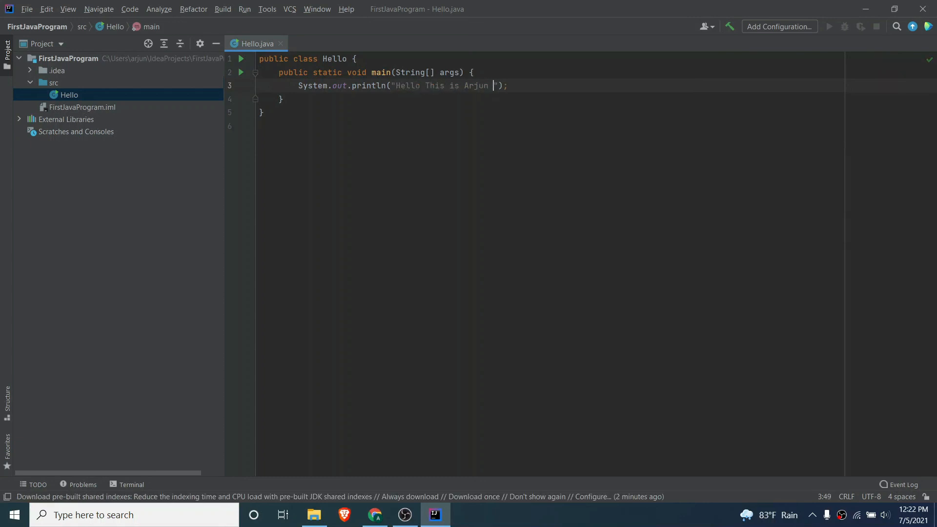
{"action": "type", "text": "Codes"}
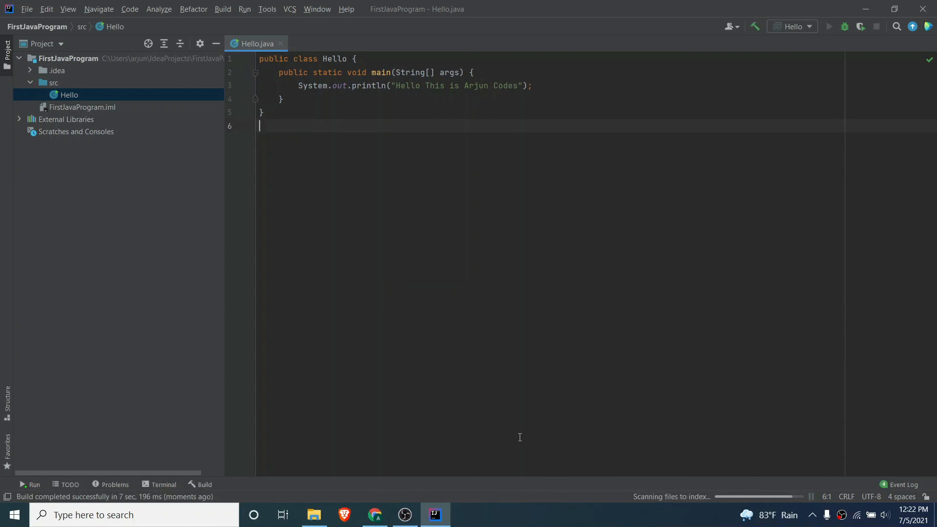
- View Hello's output "Hello This is Arjun Codes" in the Run console and clear the selection
{"action": "left_click", "coordinate": [828, 27]}
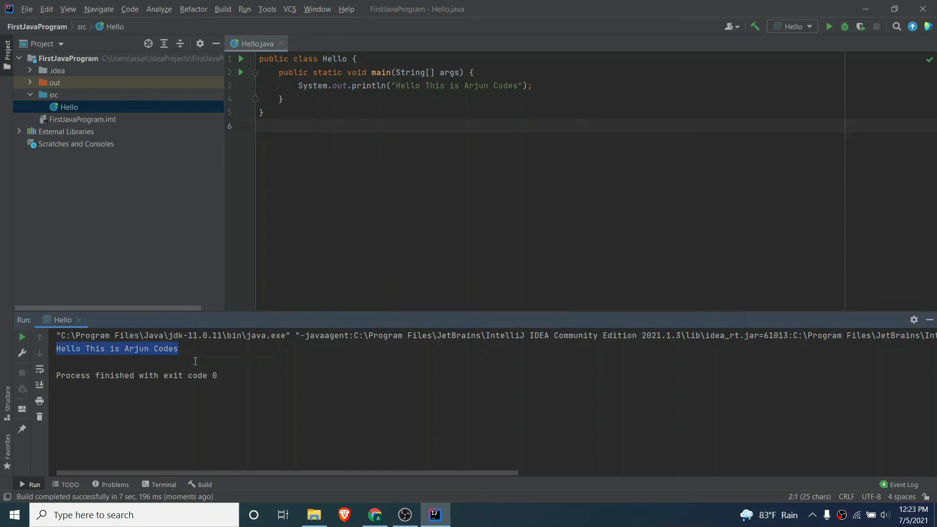
{"action": "left_click", "coordinate": [205, 360]}
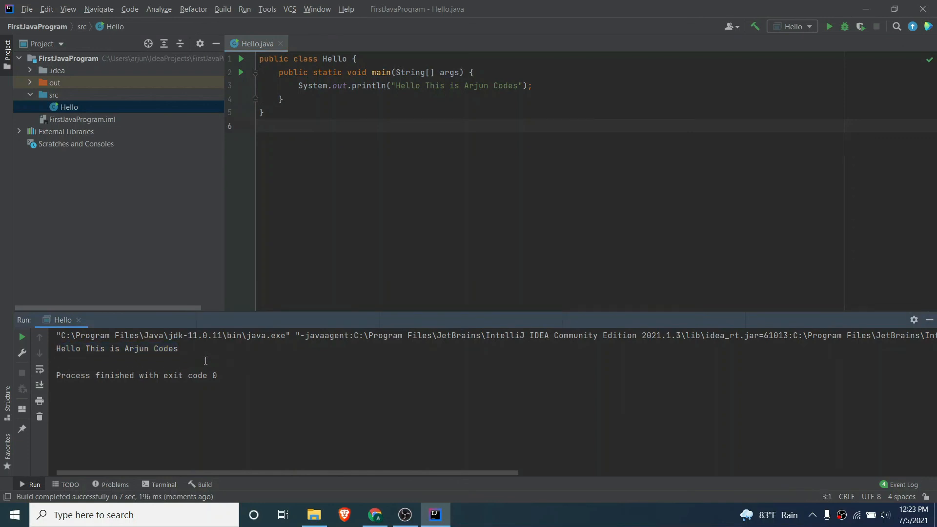